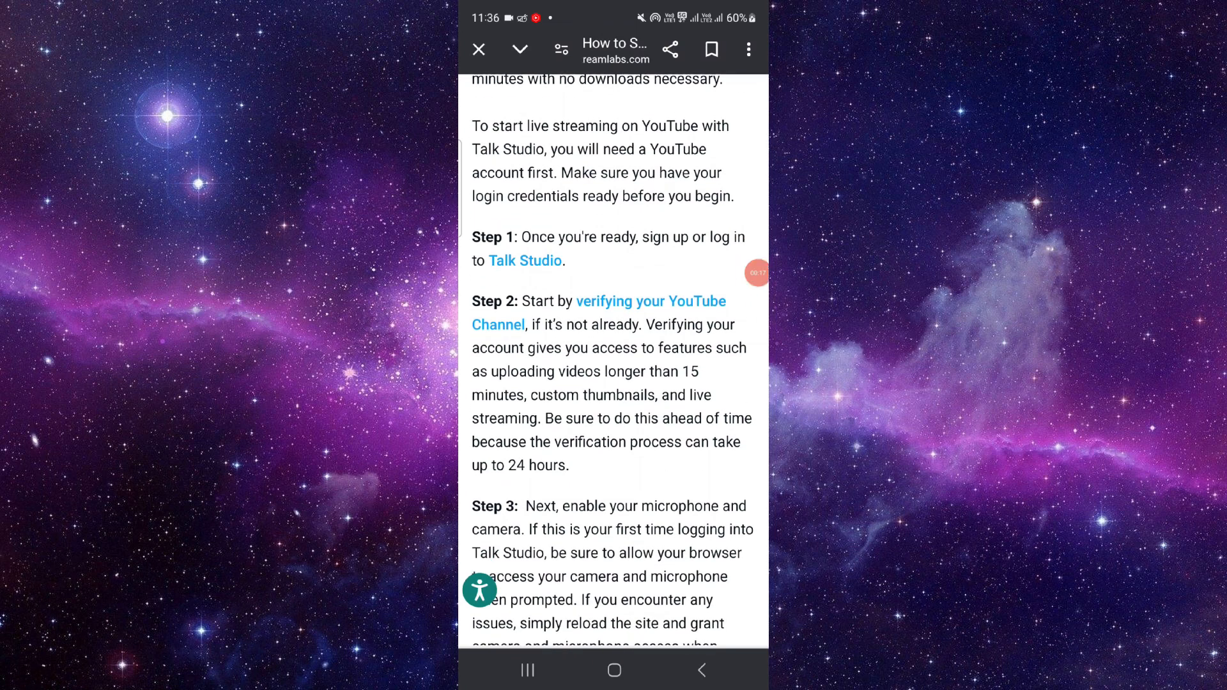
# - Scroll the Talk Studio article past Step 2 to Step 3 on enabling microphone and camera
pyautogui.scroll(-3)
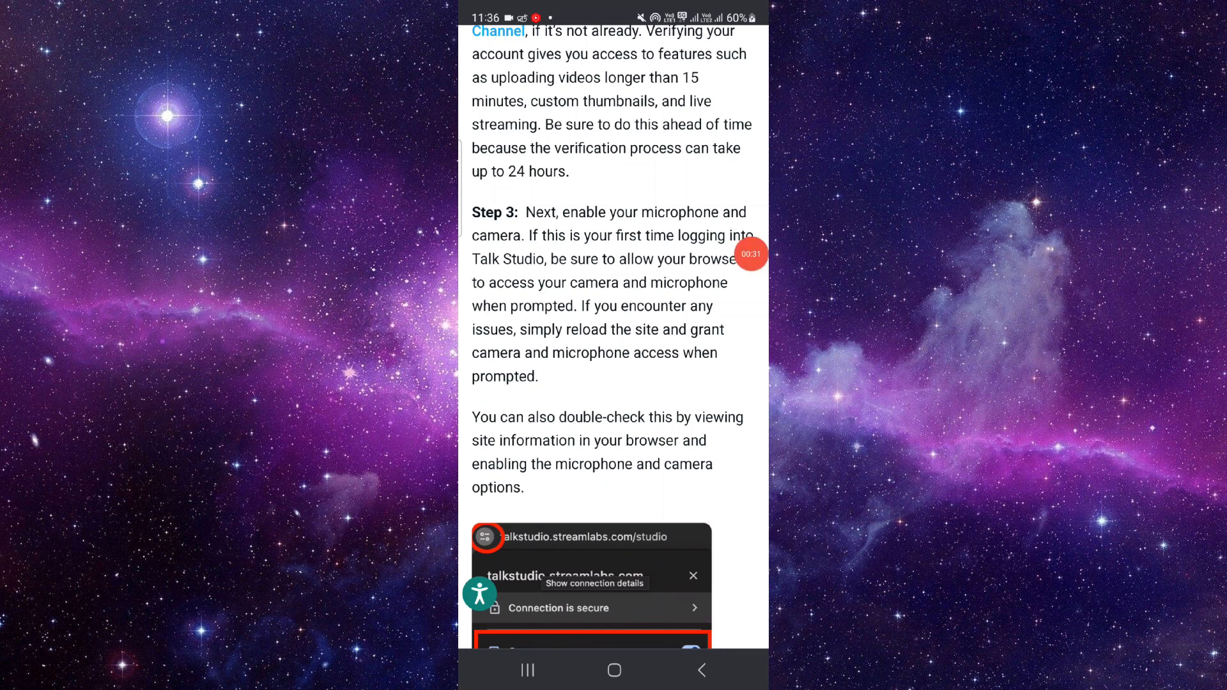
pyautogui.click(485, 538)
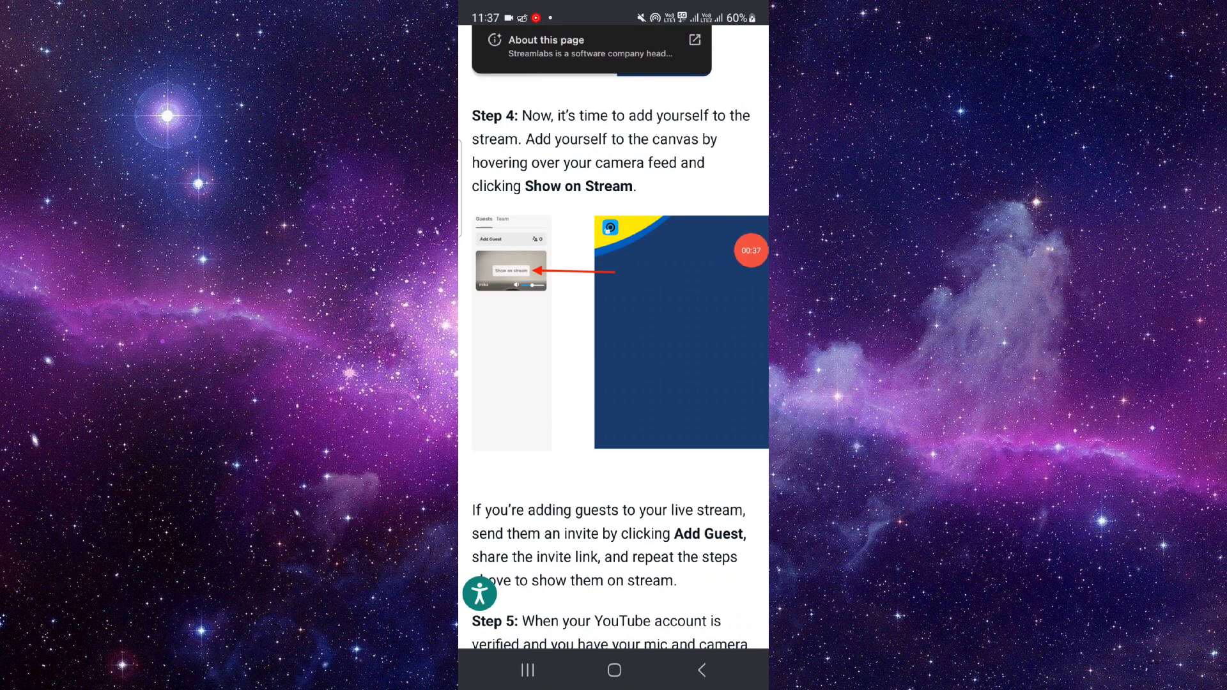
# - Scroll through Steps 4–8 up to going live, then return to the phone's home screen
pyautogui.scroll(-3)
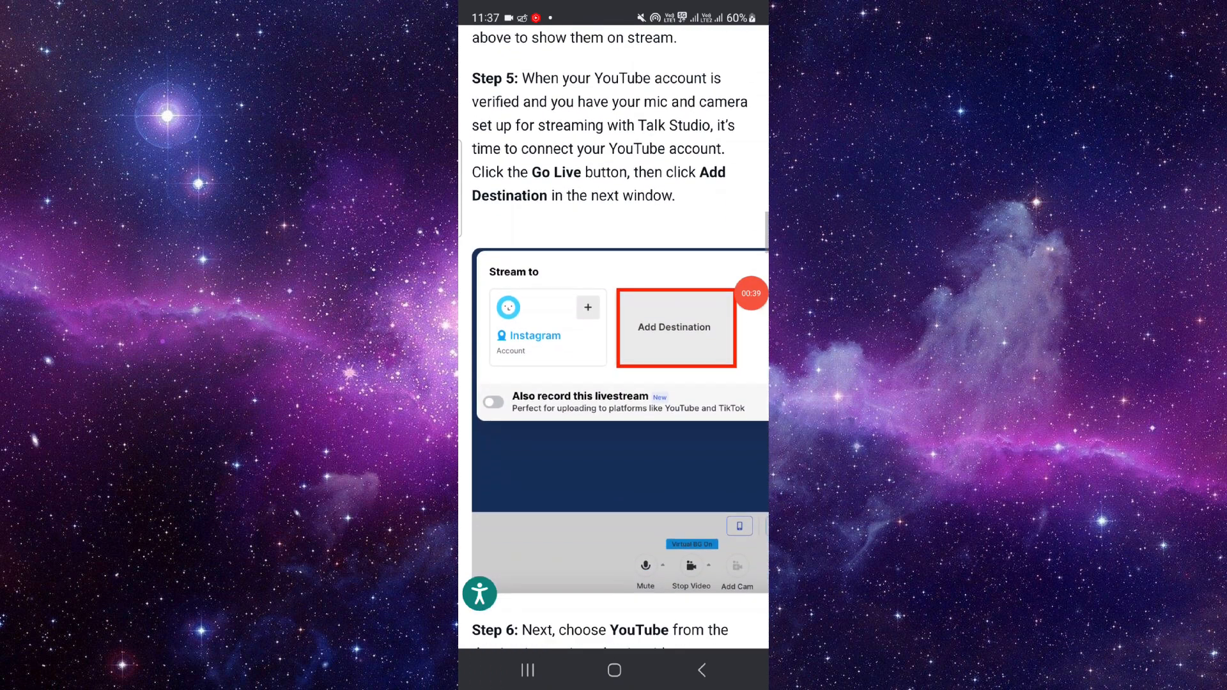
pyautogui.scroll(-3)
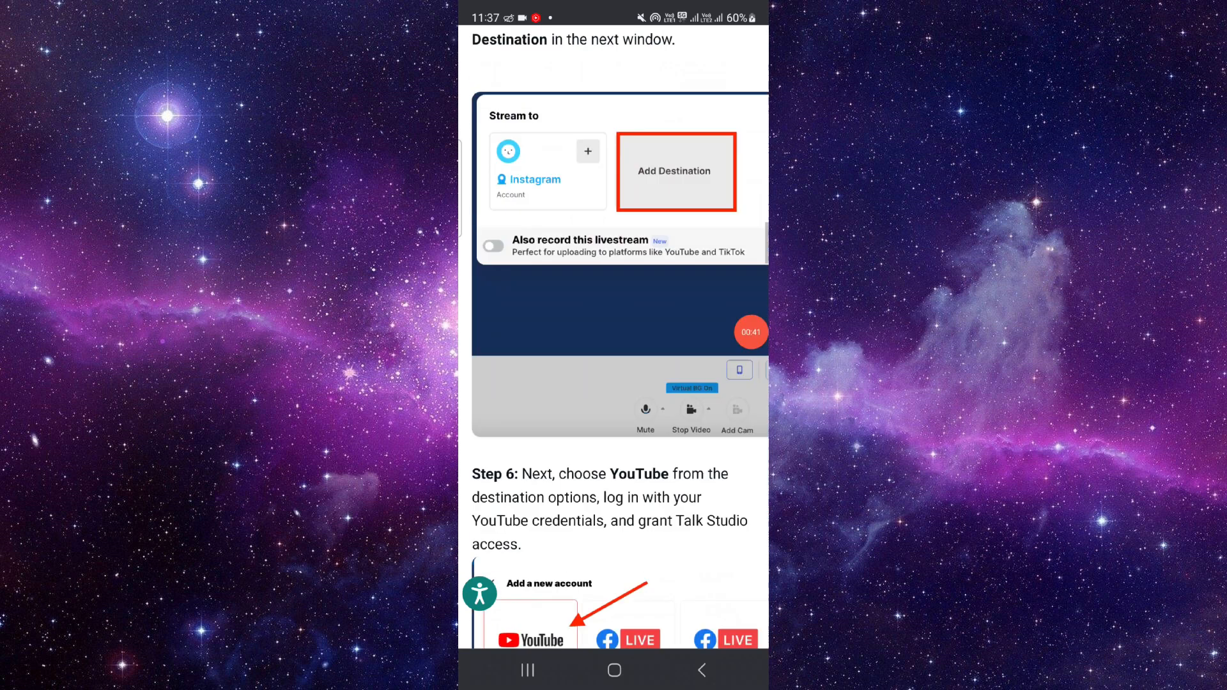
pyautogui.scroll(-3)
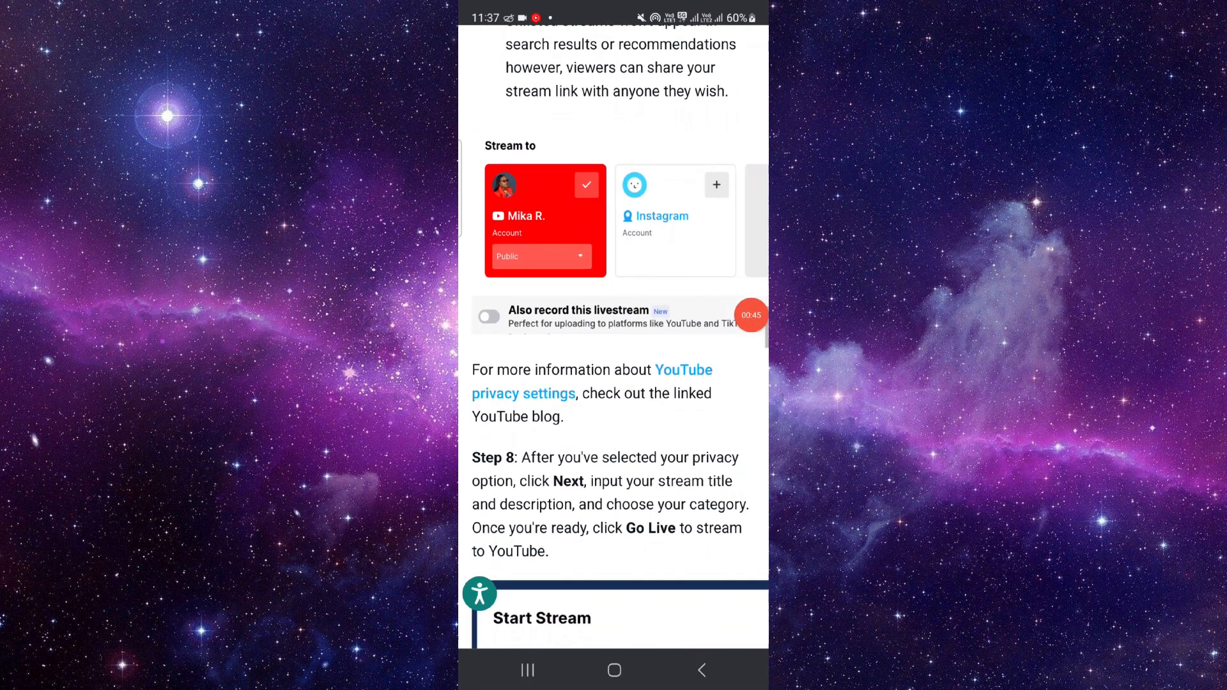
pyautogui.click(613, 670)
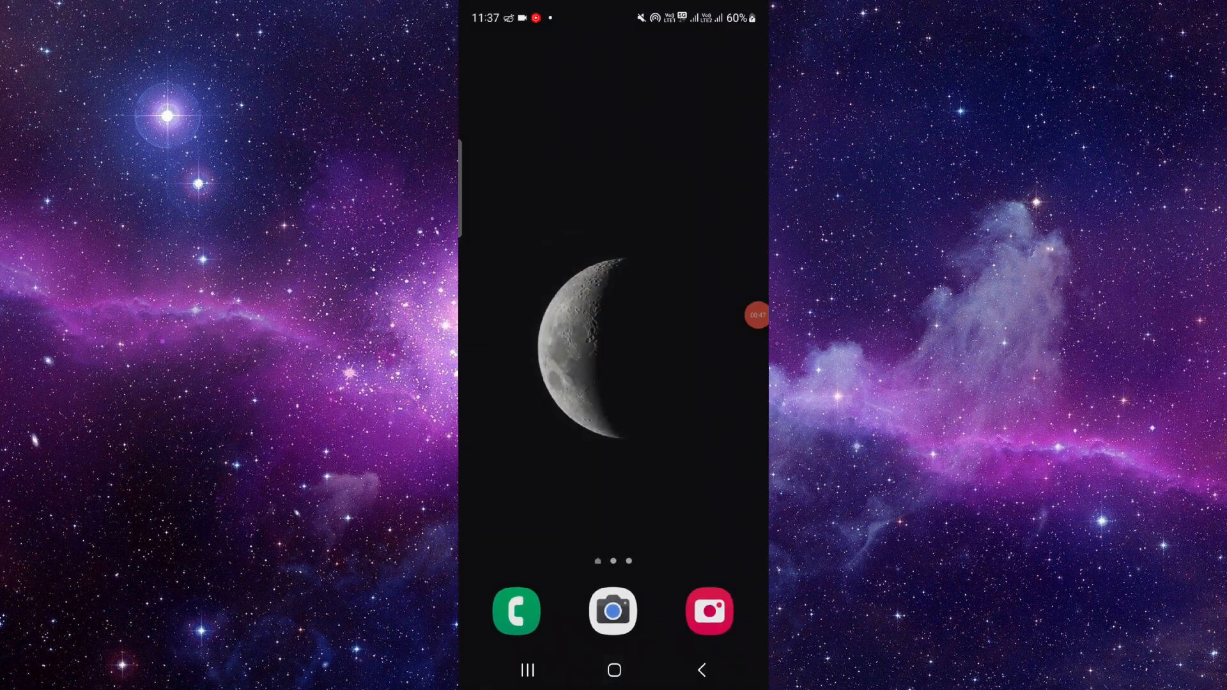